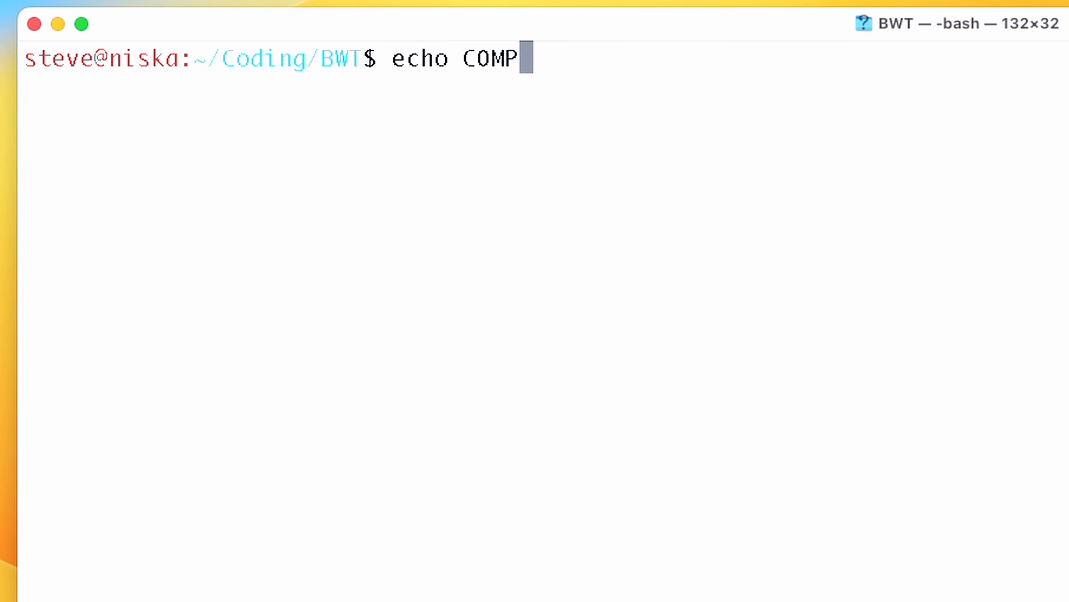
{"action": "type", "text": "UTERPHILE"}
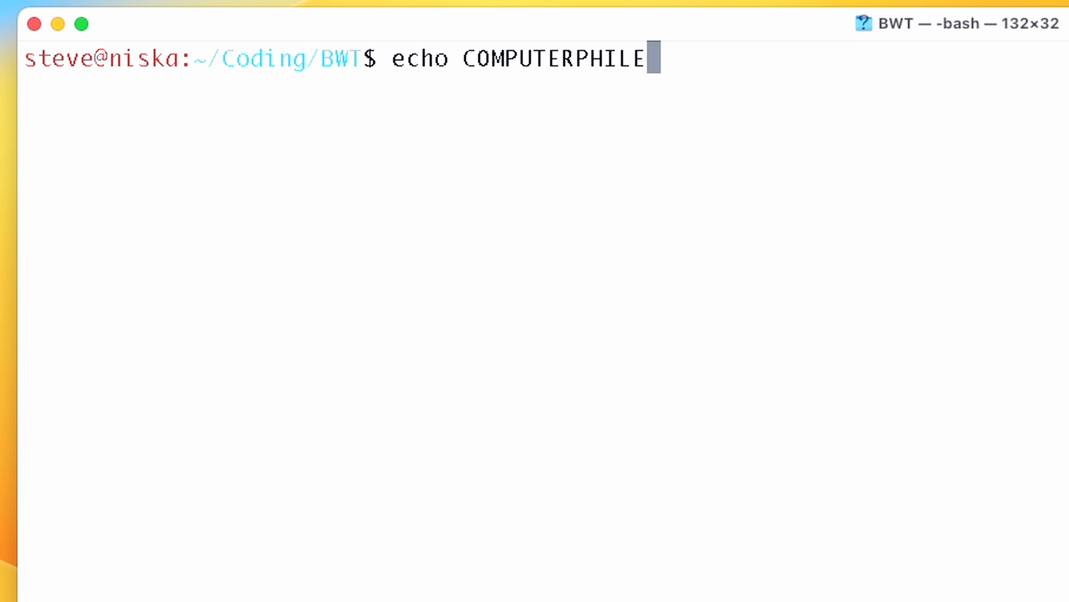
{"action": "type", "text": "| $BWT"}
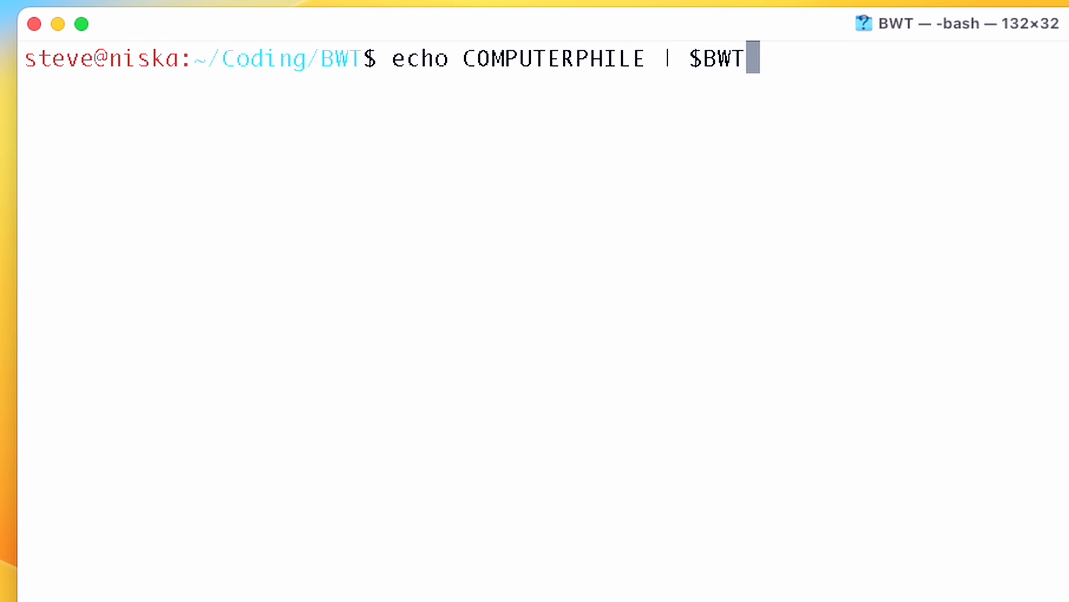
{"action": "type", "text": "bwt"}
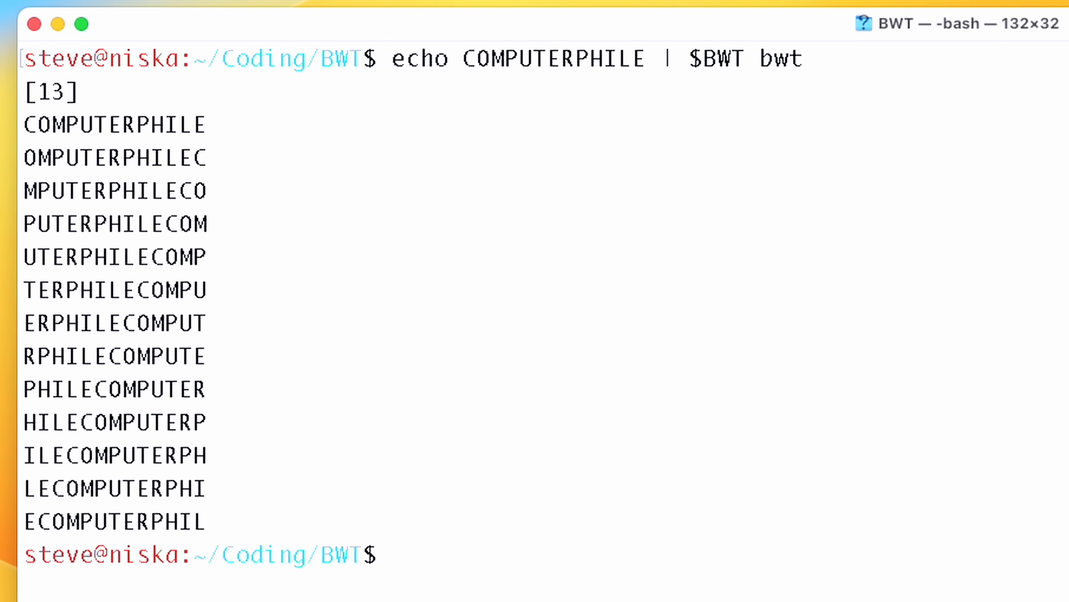
{"action": "mouse_move", "coordinate": [10, 520]}
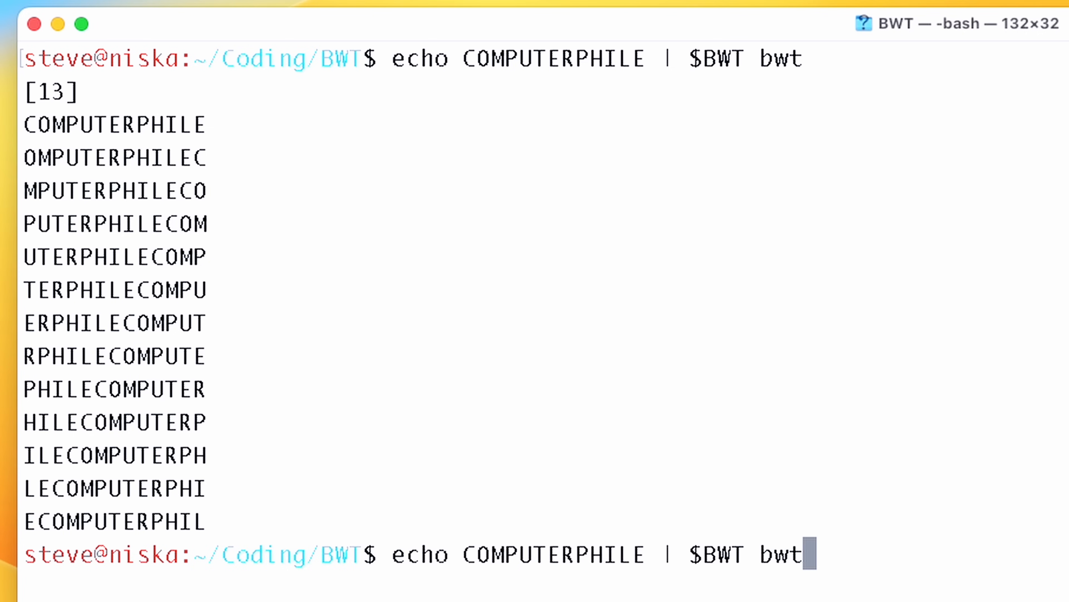
{"action": "type", "text": "|sort"}
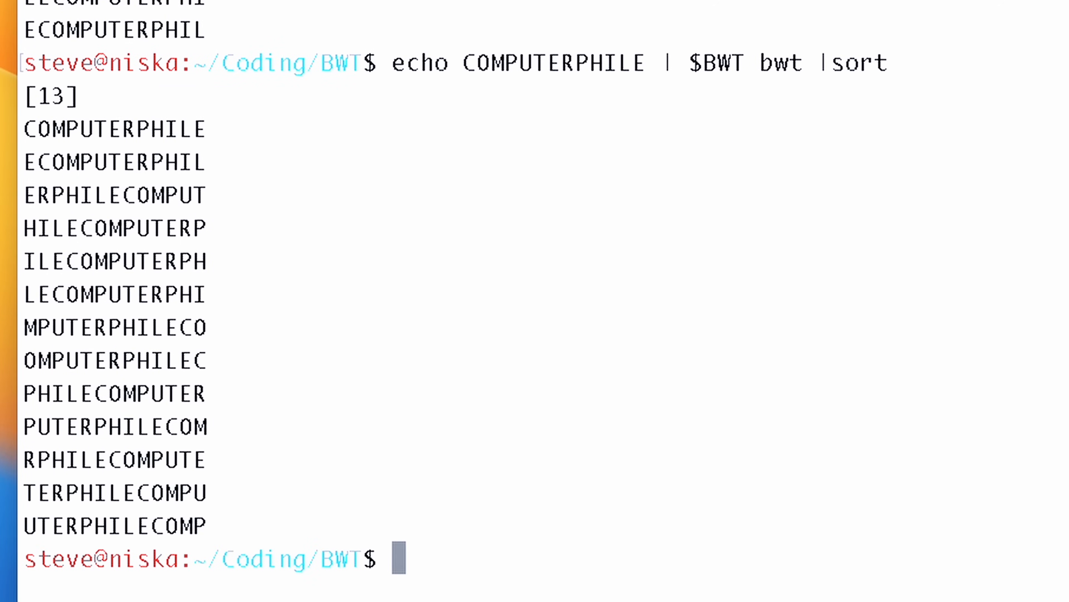
{"action": "mouse_move", "coordinate": [31, 145]}
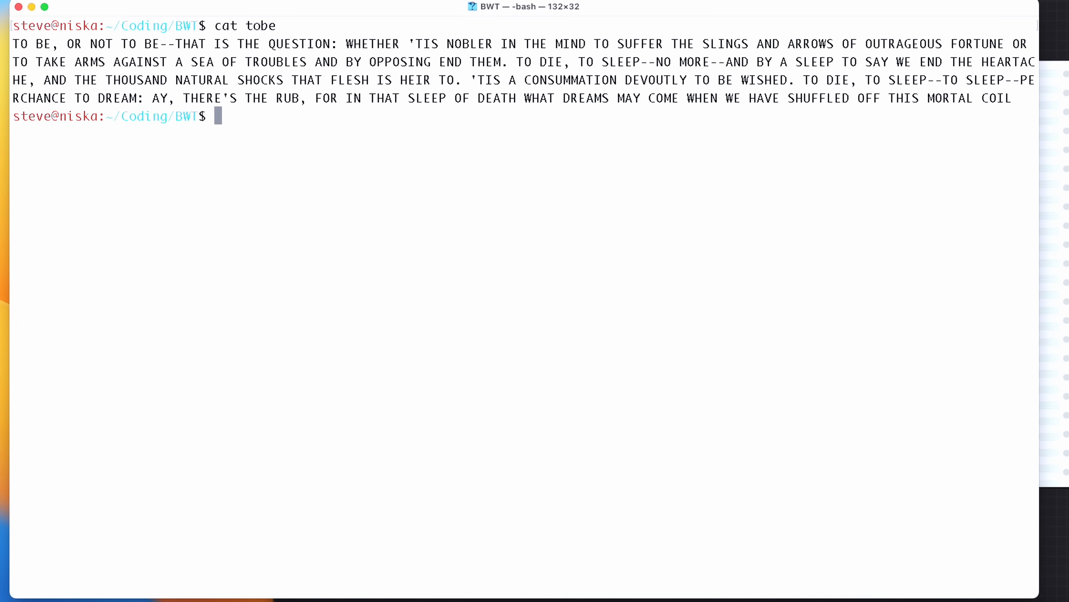
{"action": "type", "text": "cat tobe | $BWT"}
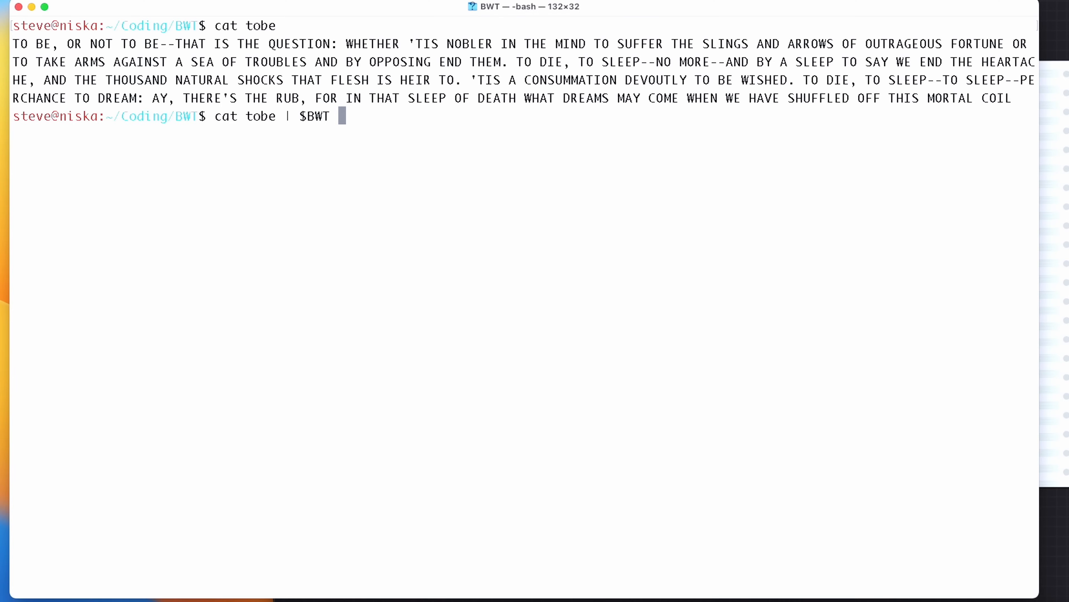